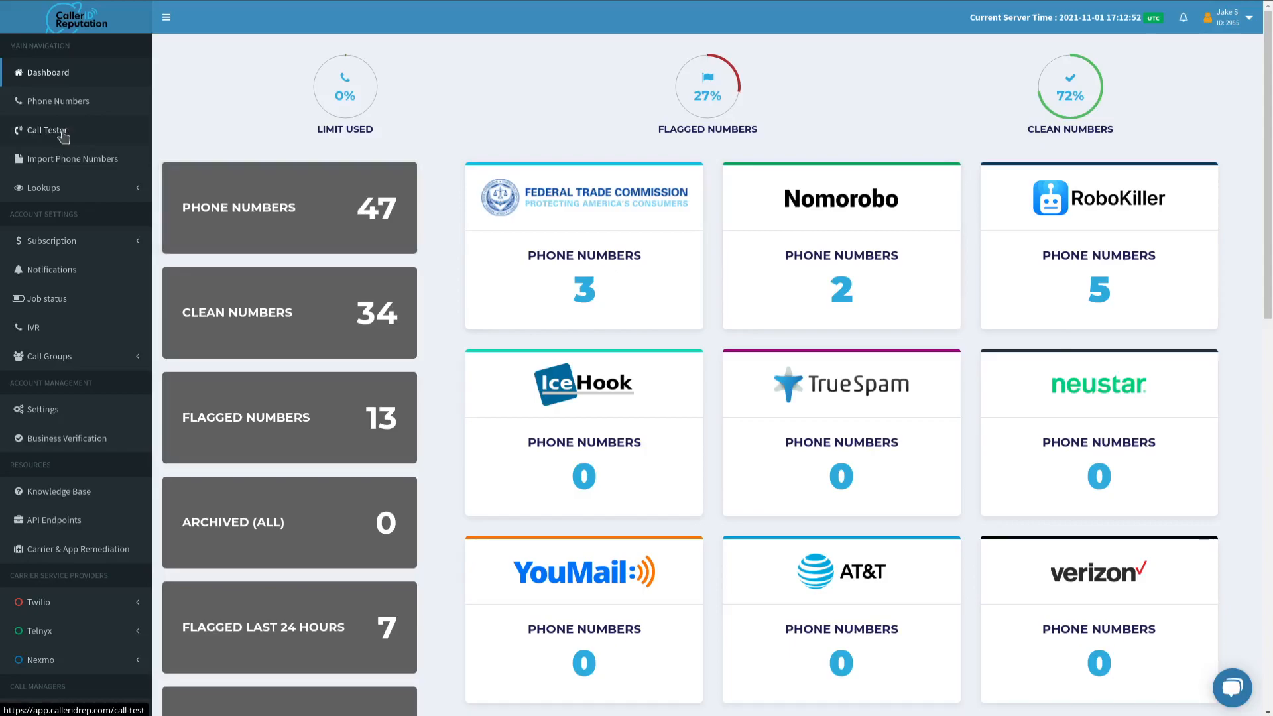
Go to the Call Tester page with the attestation line test and past test history
click(46, 130)
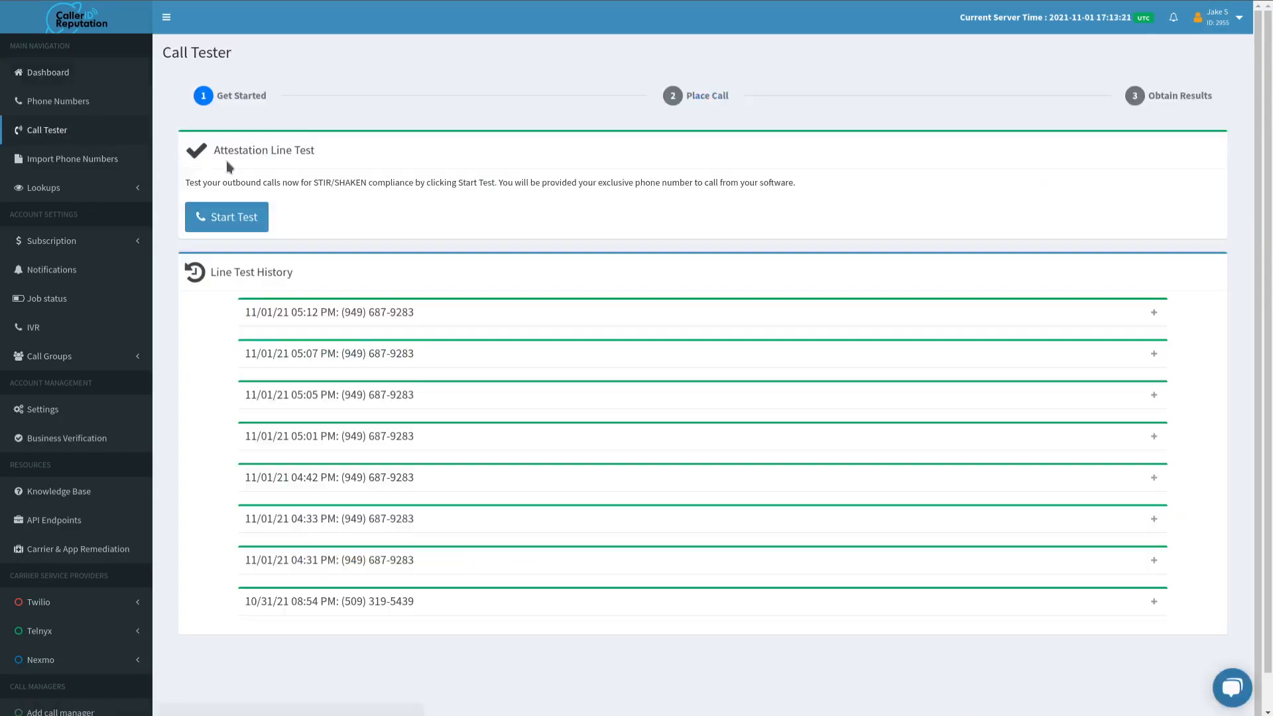
click(225, 217)
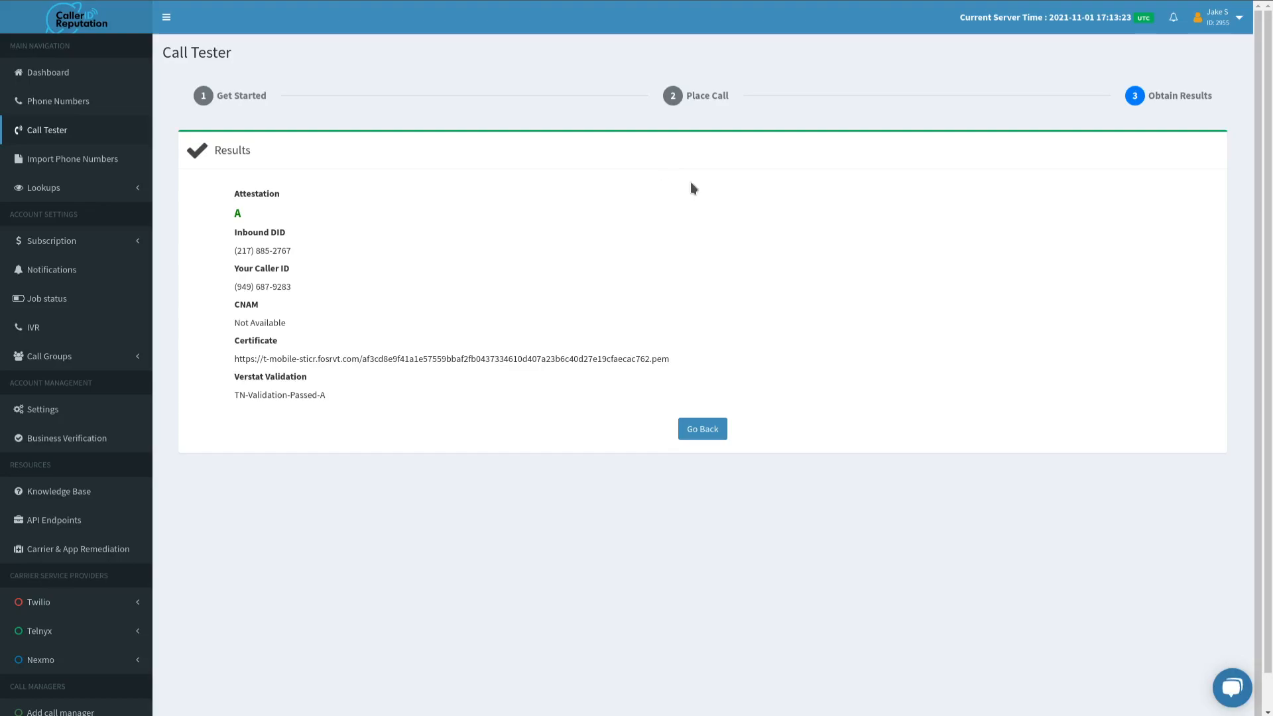
mouse_move(701, 177)
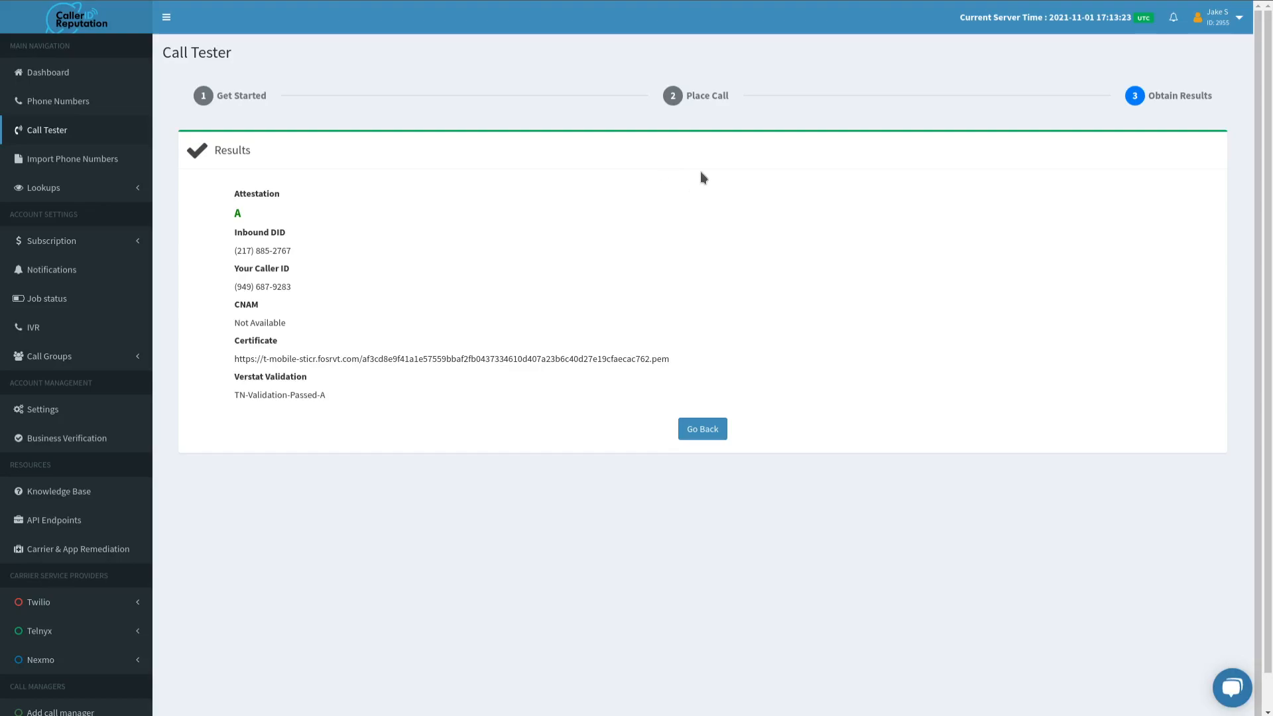
mouse_move(696, 175)
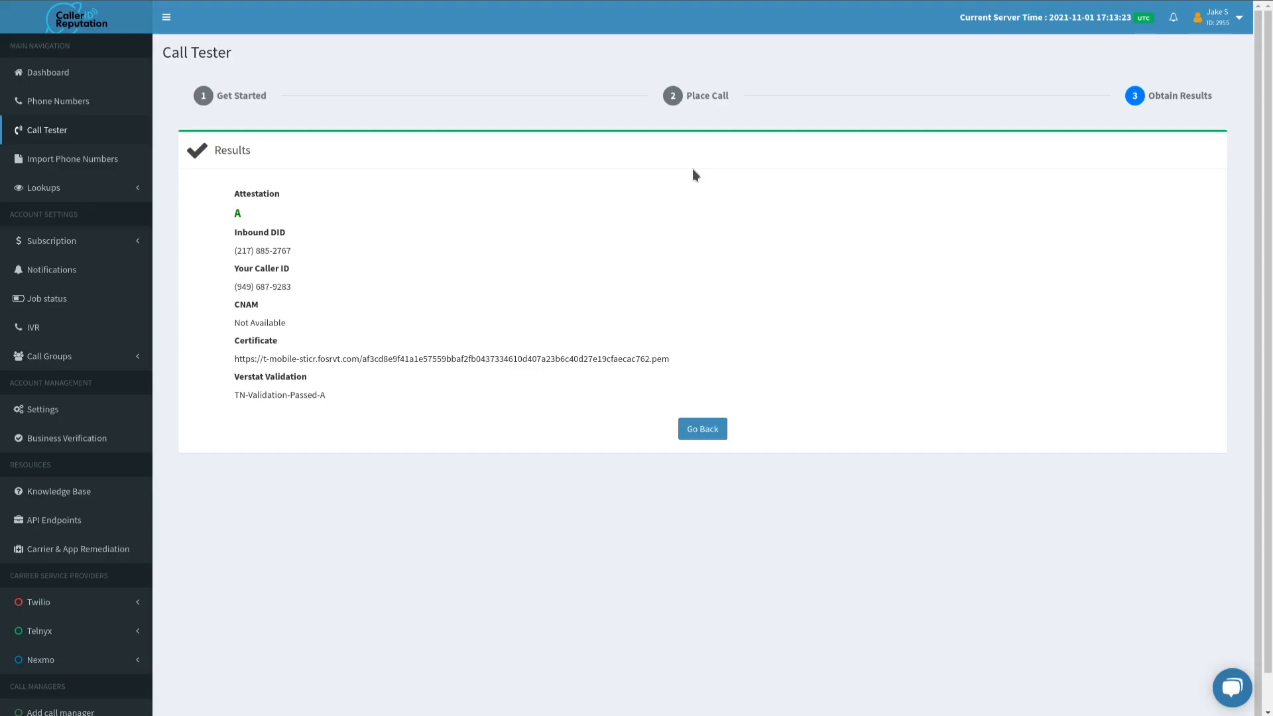
mouse_move(686, 247)
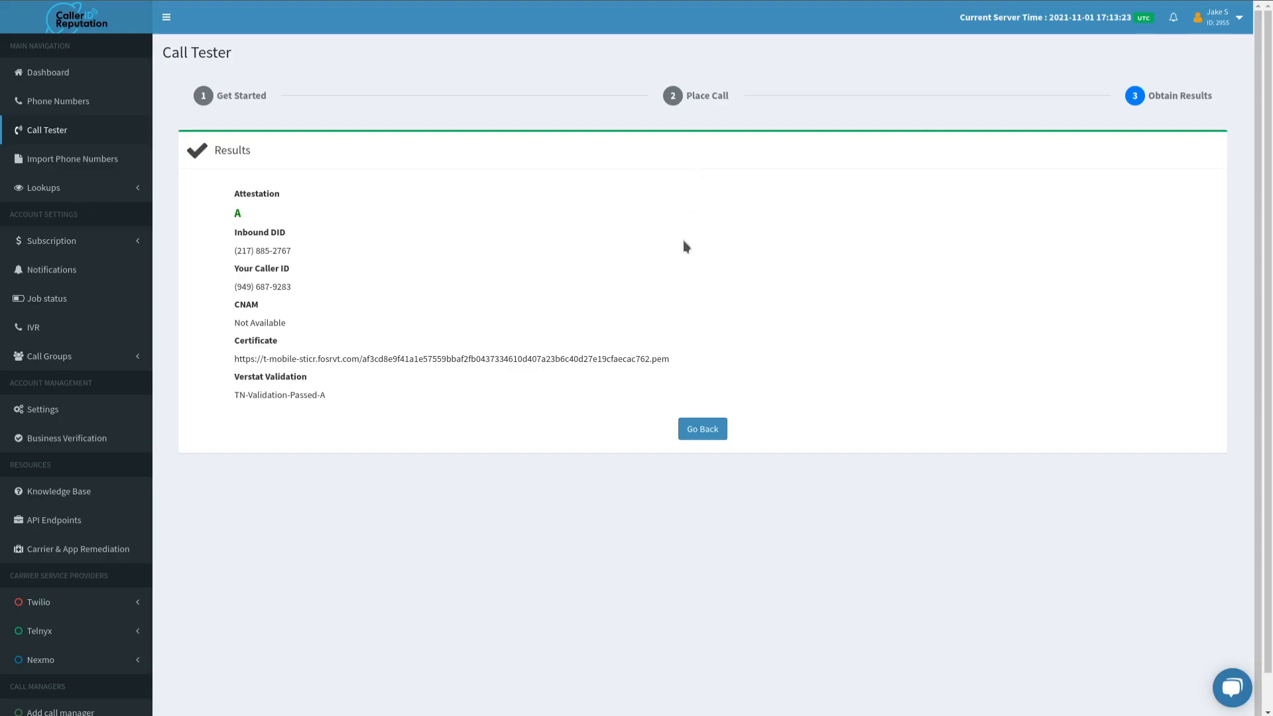